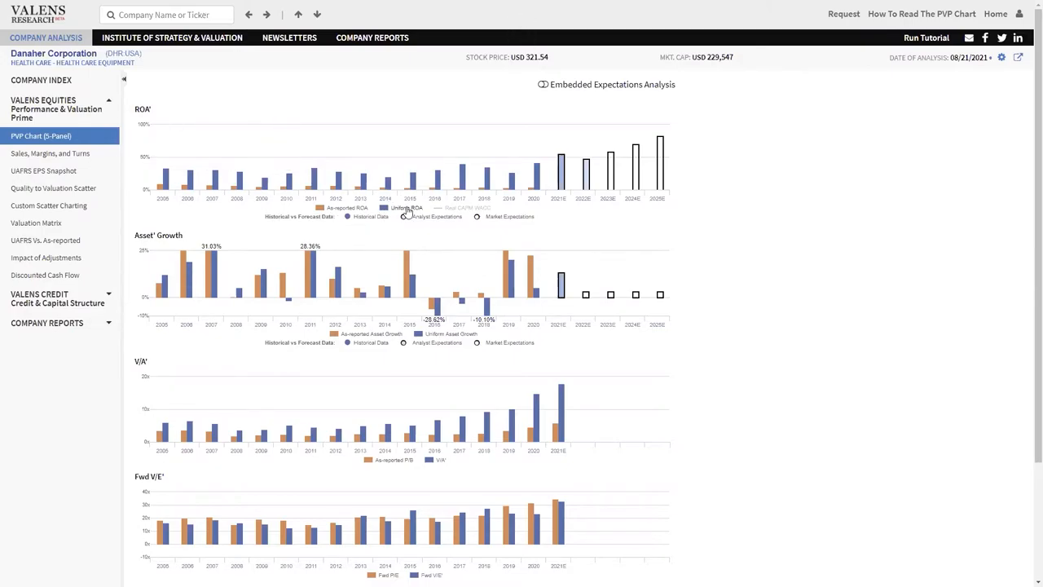
click(407, 207)
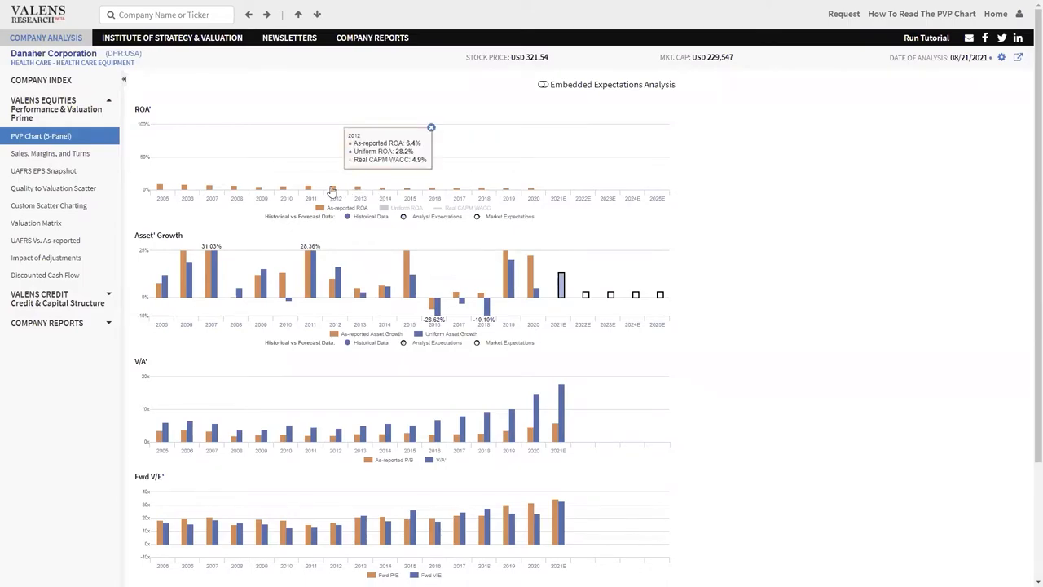
mouse_move(531, 193)
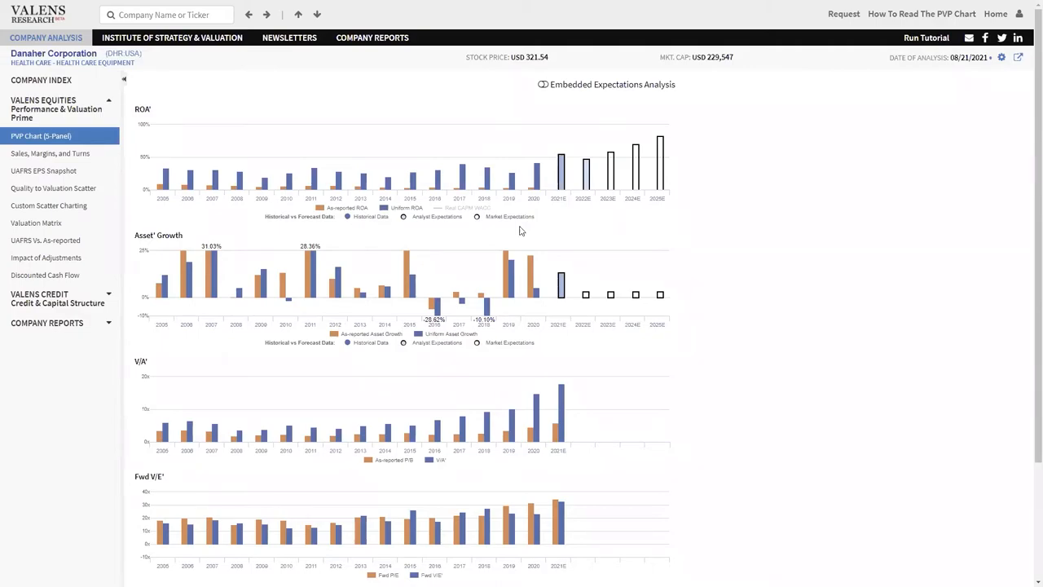
mouse_move(545, 210)
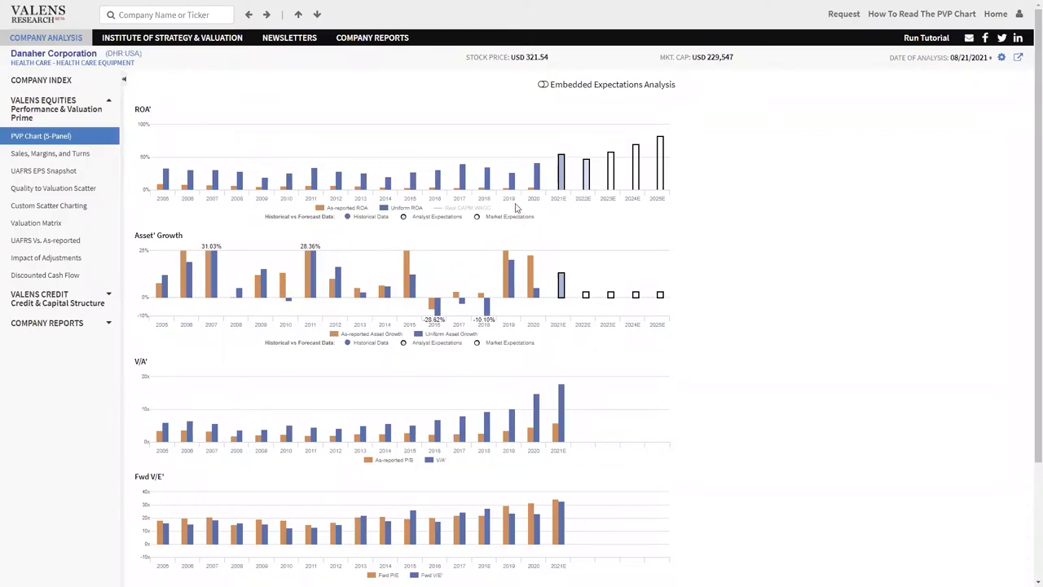
mouse_move(533, 180)
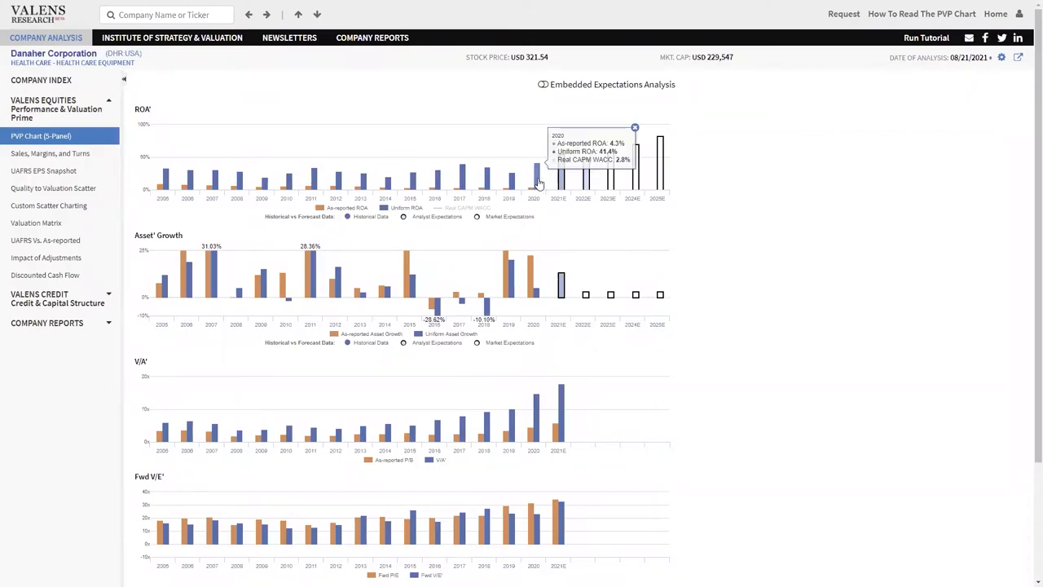
mouse_move(509, 181)
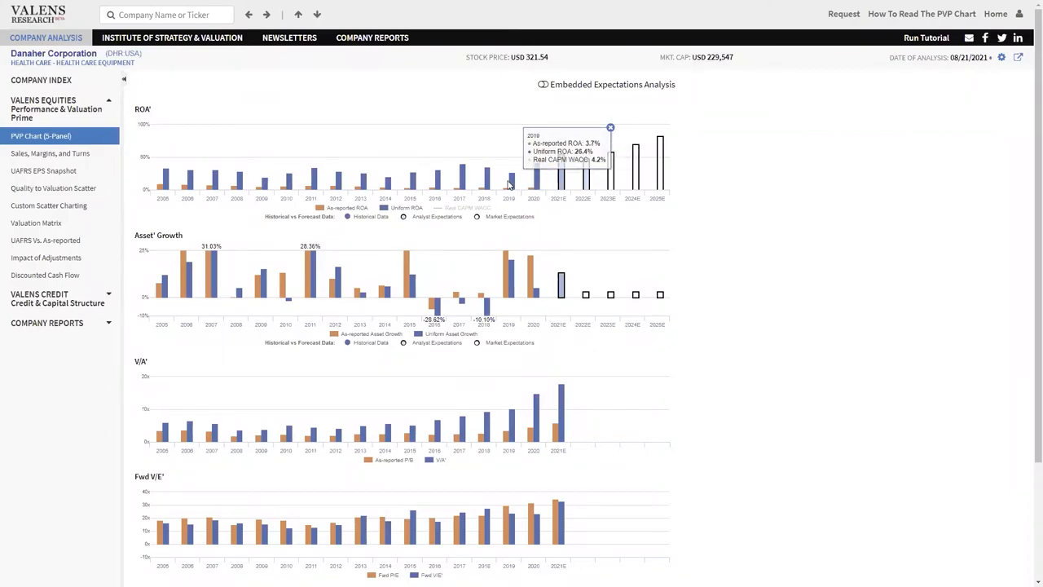
mouse_move(462, 173)
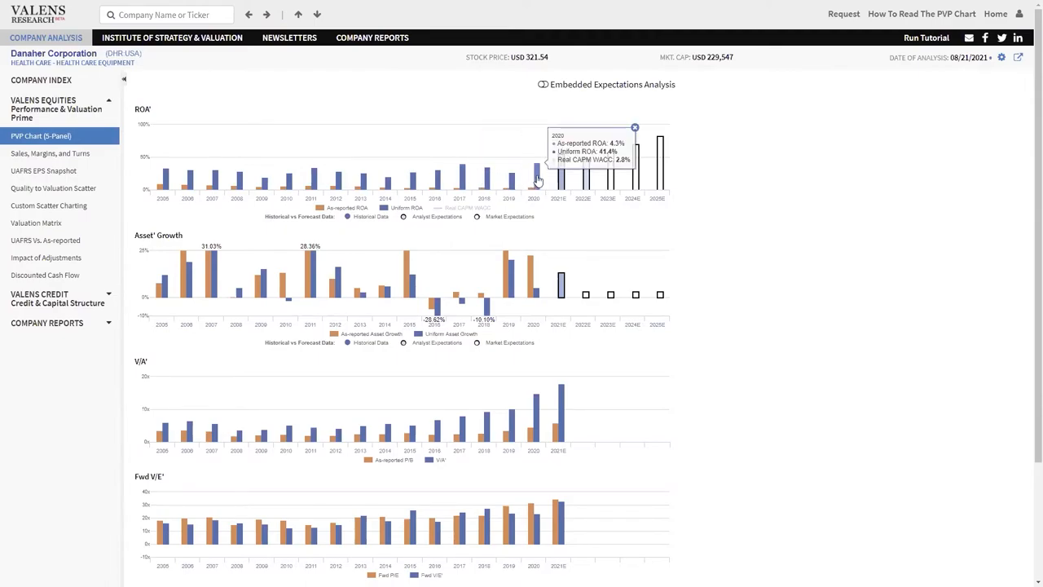
mouse_move(560, 289)
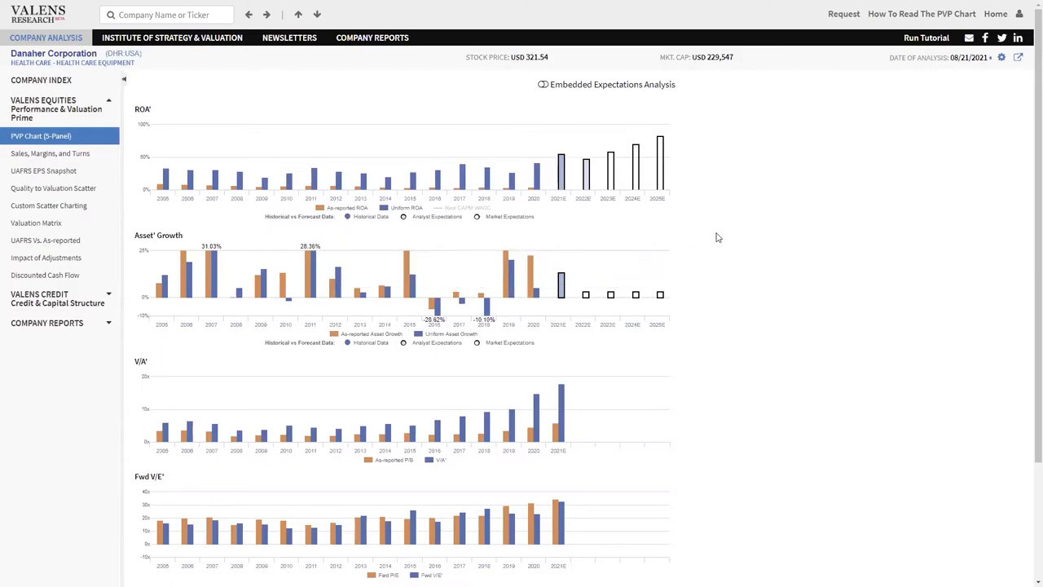
mouse_move(458, 167)
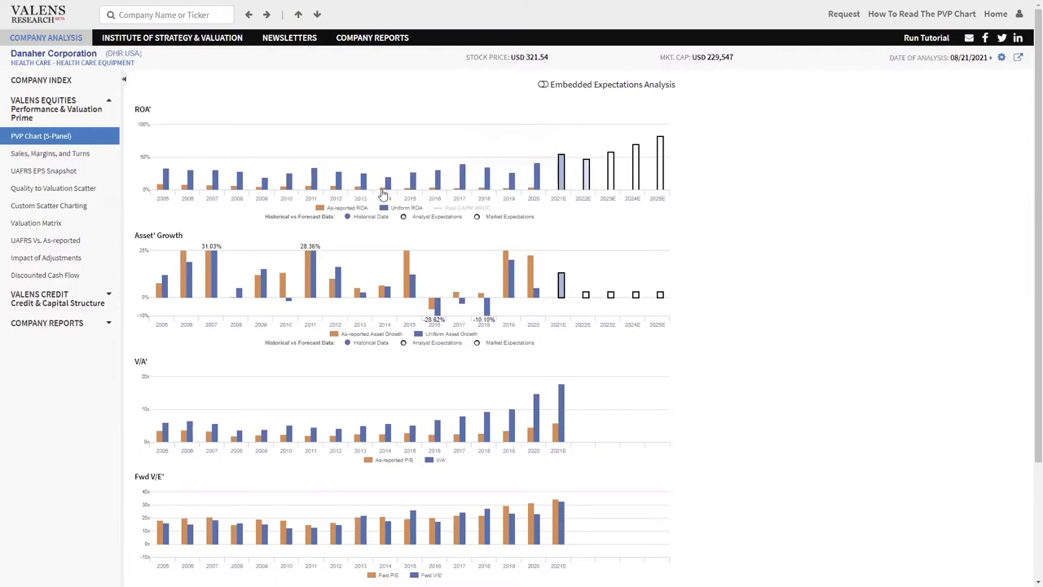
mouse_move(537, 196)
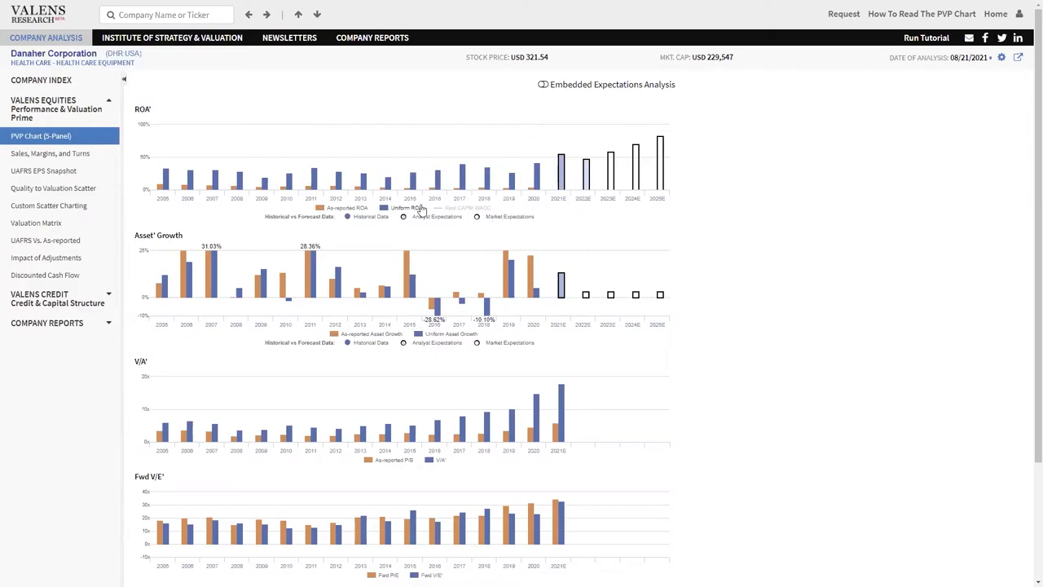
mouse_move(386, 186)
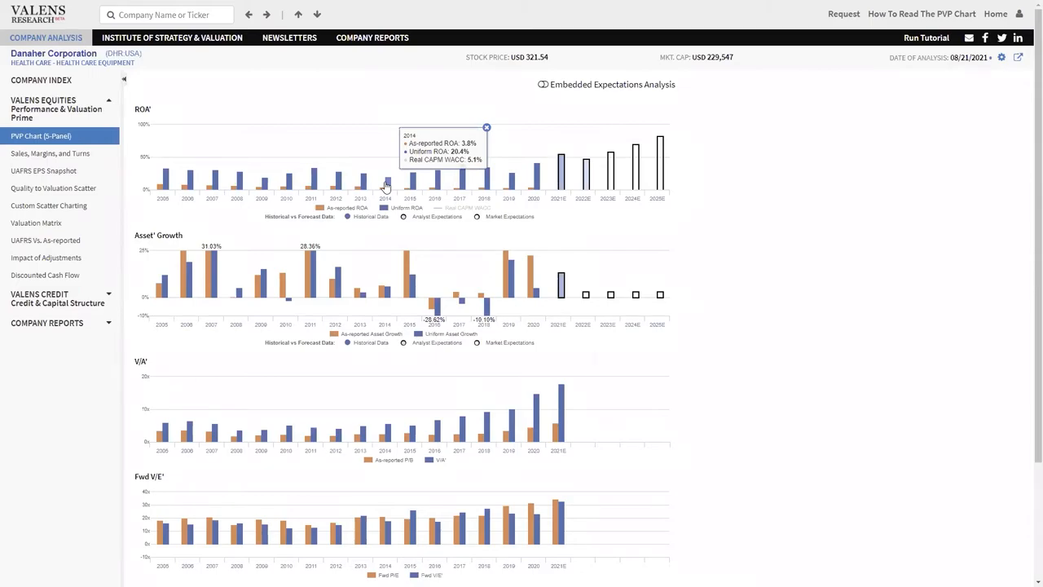
mouse_move(314, 185)
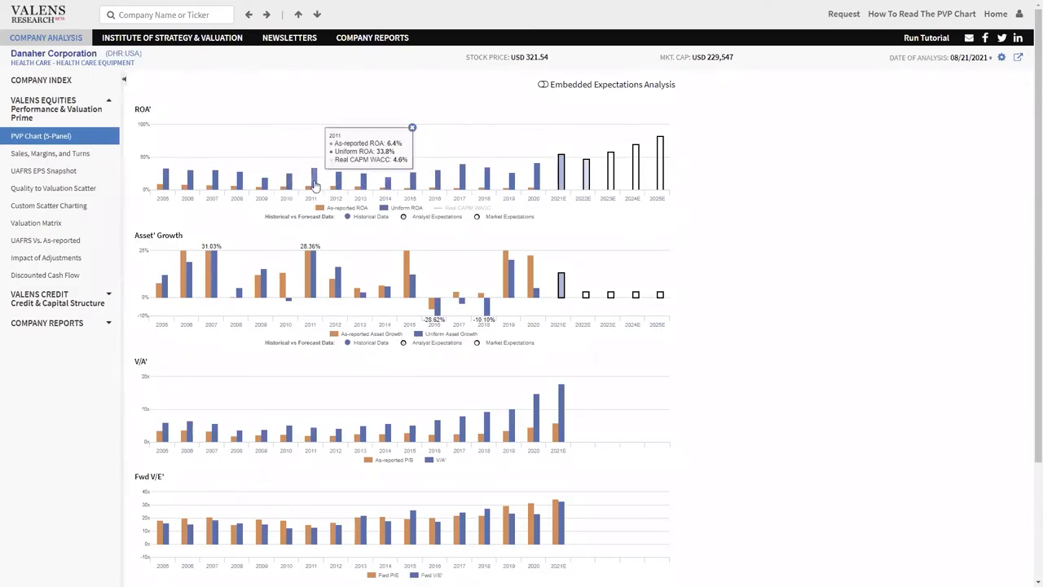
mouse_move(571, 171)
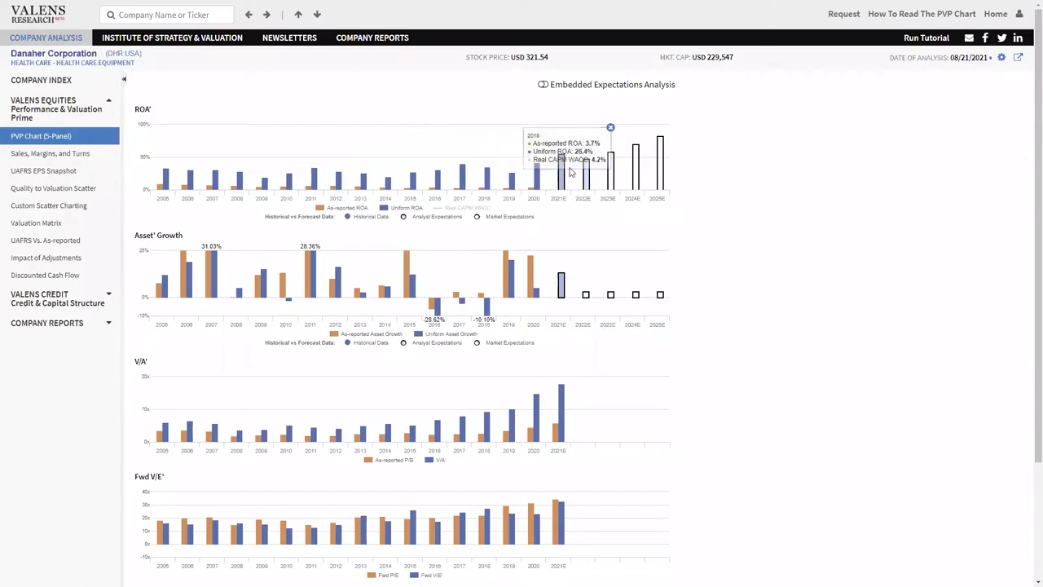
mouse_move(764, 188)
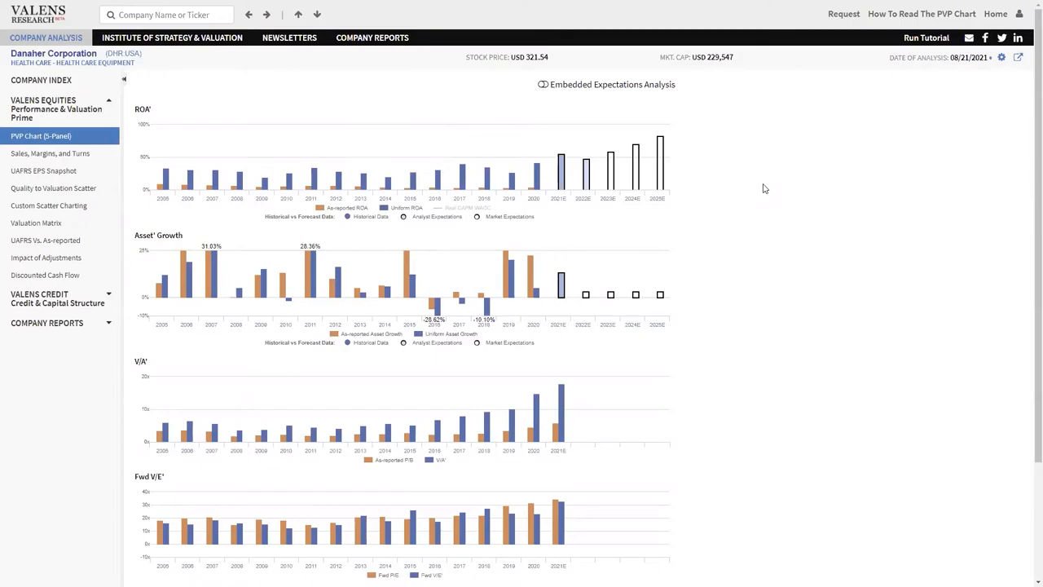
mouse_move(643, 211)
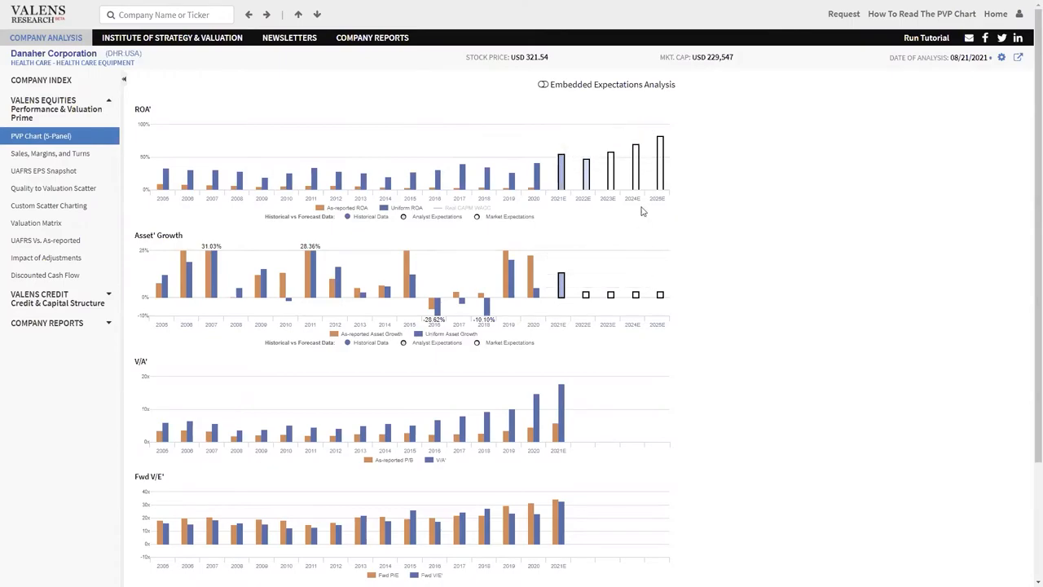
mouse_move(659, 212)
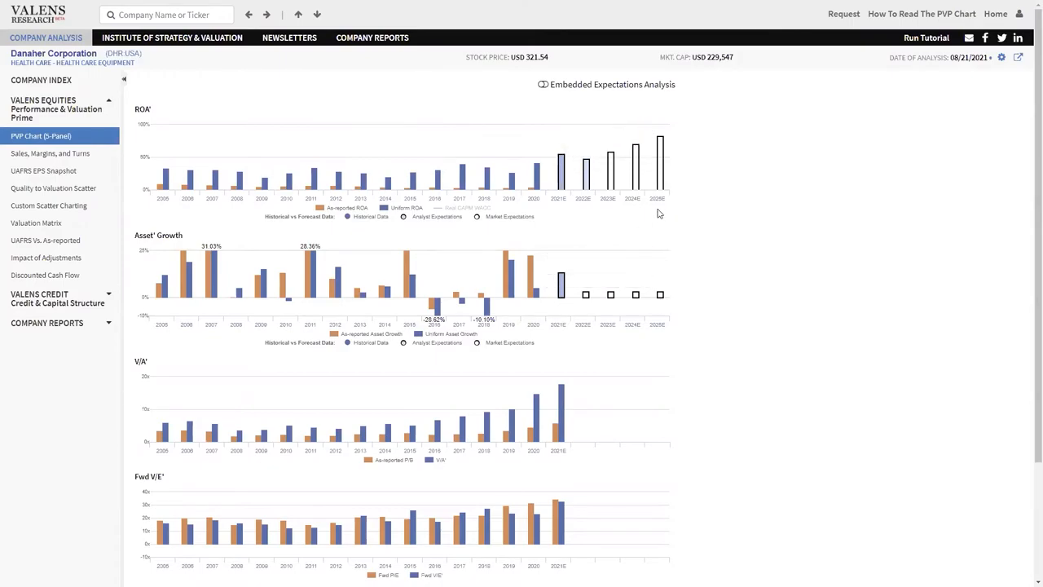
mouse_move(682, 302)
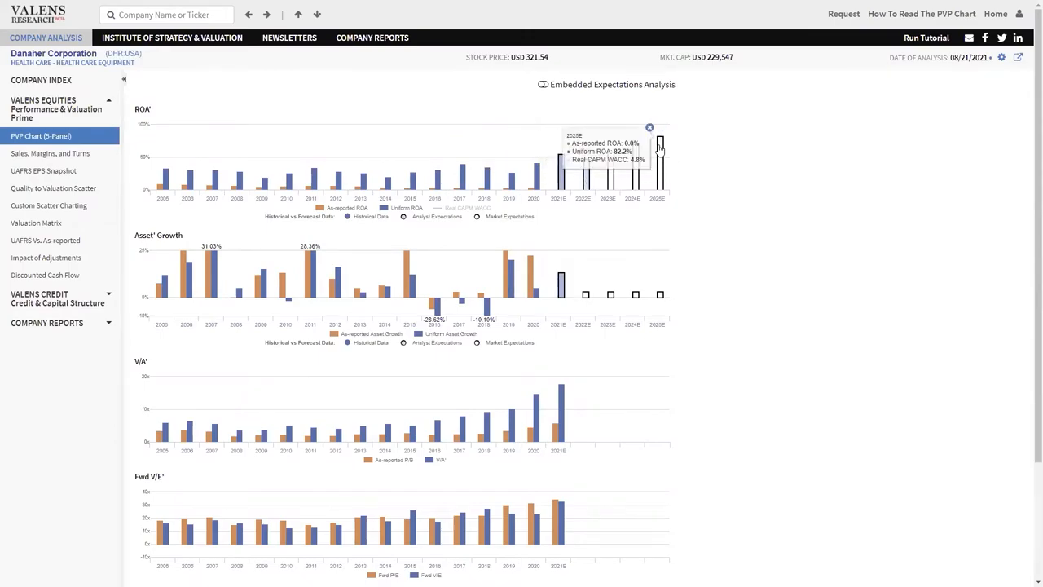
mouse_move(561, 163)
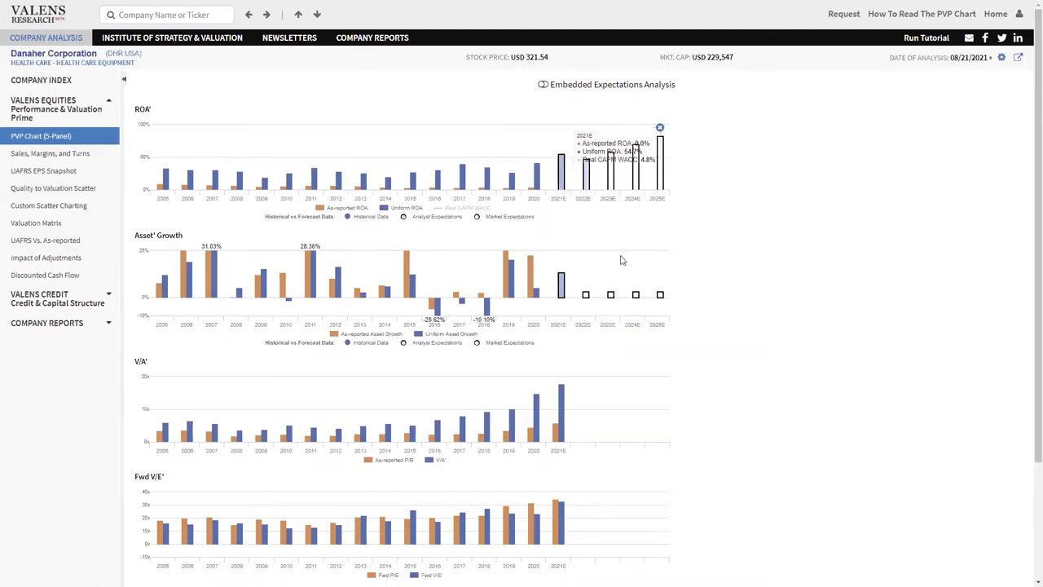
mouse_move(647, 253)
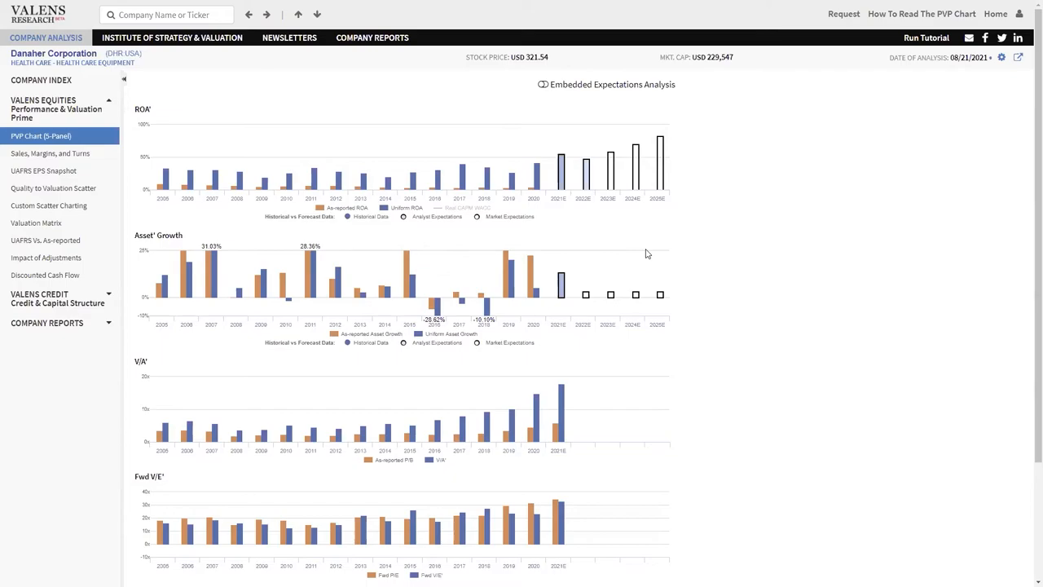
mouse_move(648, 214)
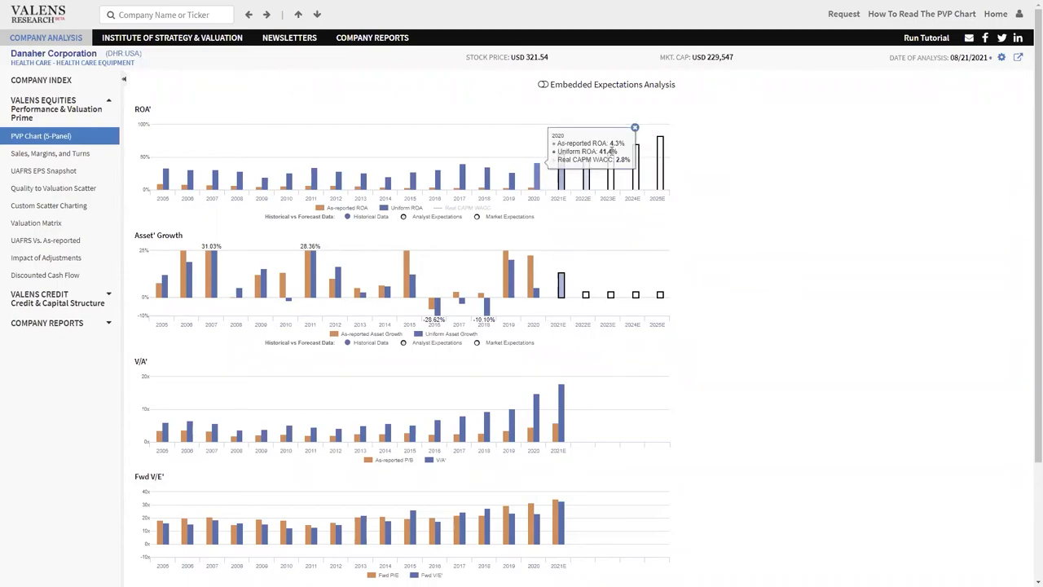
mouse_move(738, 201)
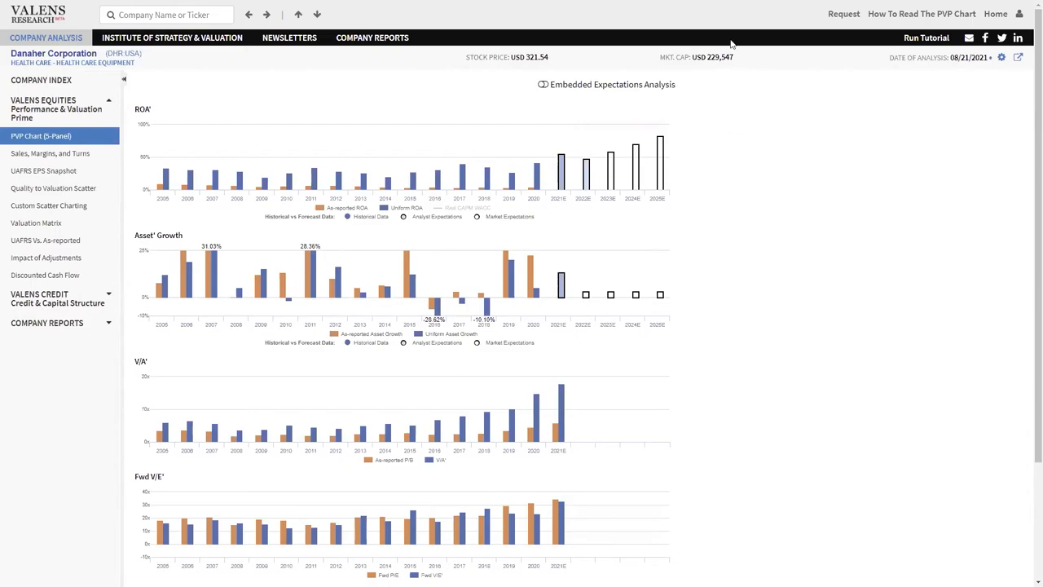
double_click(712, 57)
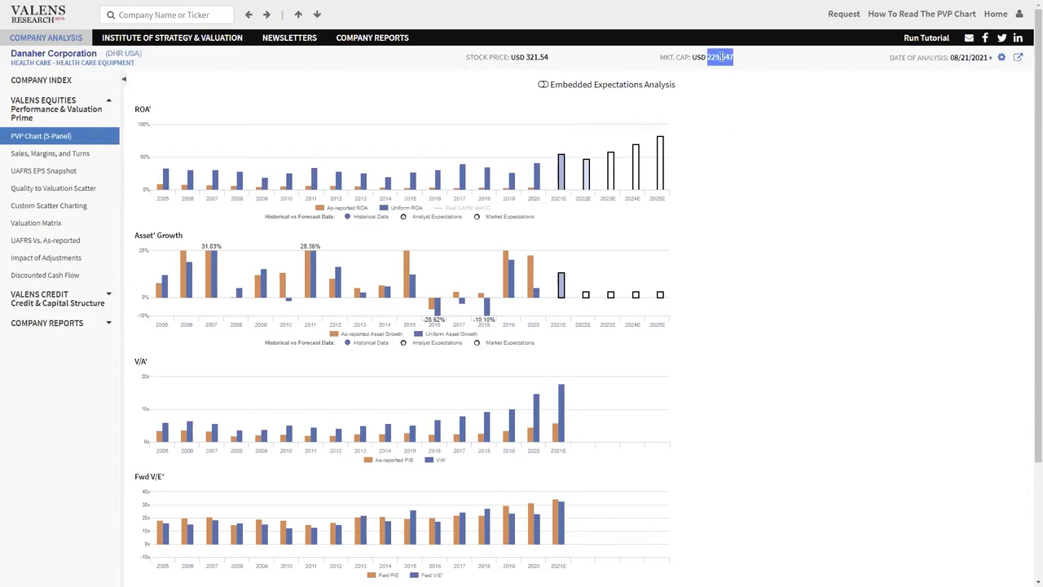
click(720, 101)
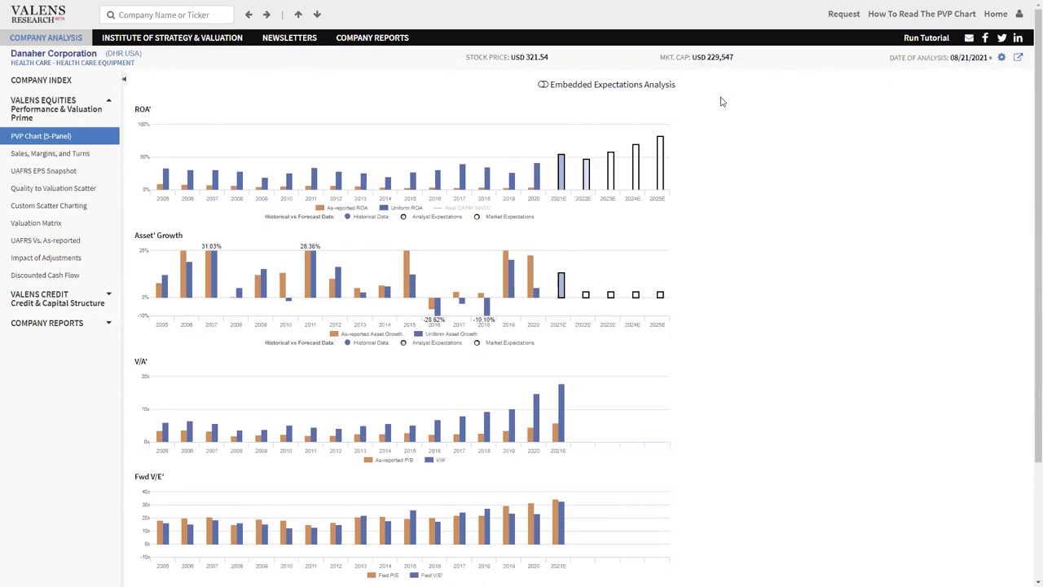
click(167, 15)
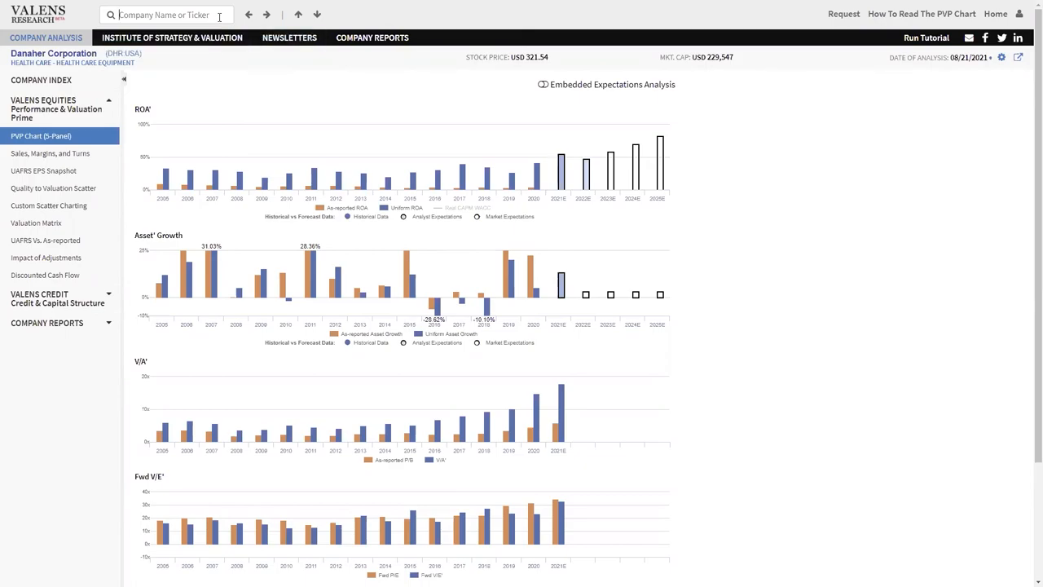